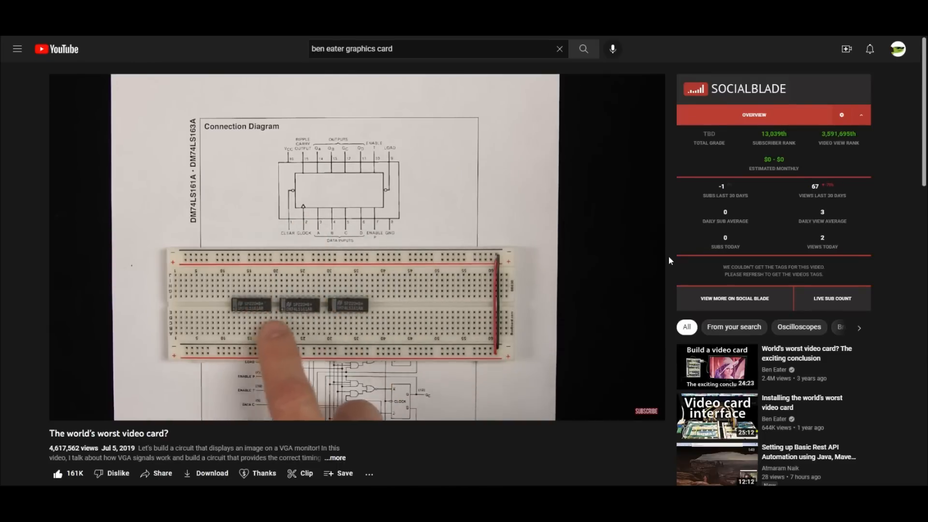
{"action": "mouse_move", "coordinate": [648, 270]}
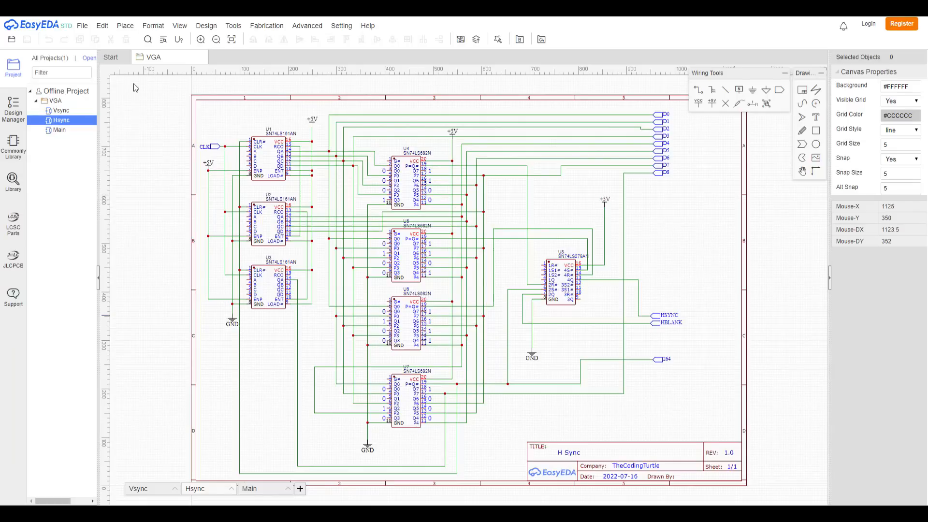
{"action": "mouse_move", "coordinate": [509, 198]}
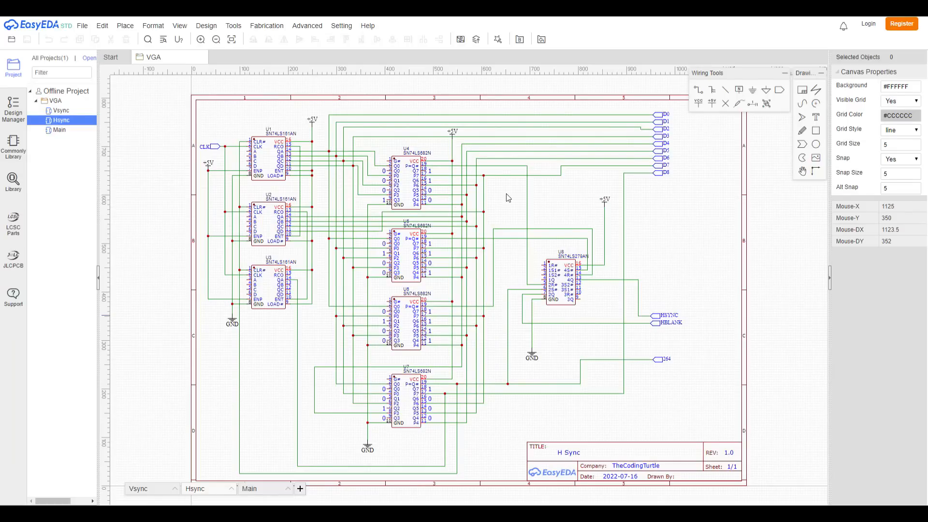
{"action": "mouse_move", "coordinate": [632, 250]}
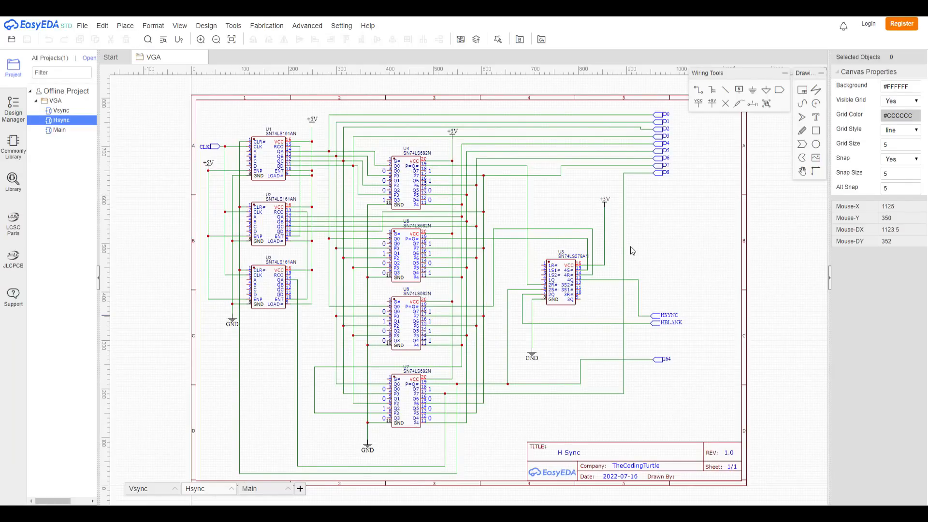
{"action": "mouse_move", "coordinate": [646, 269]}
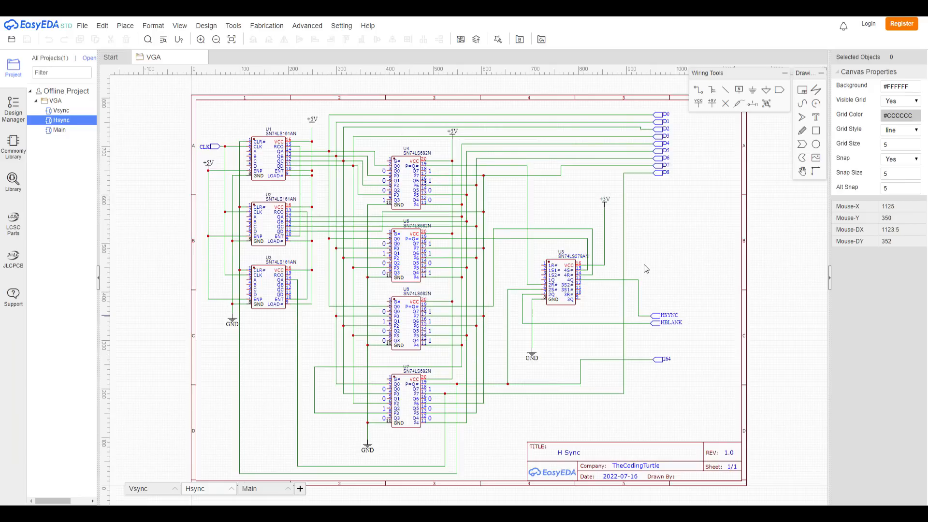